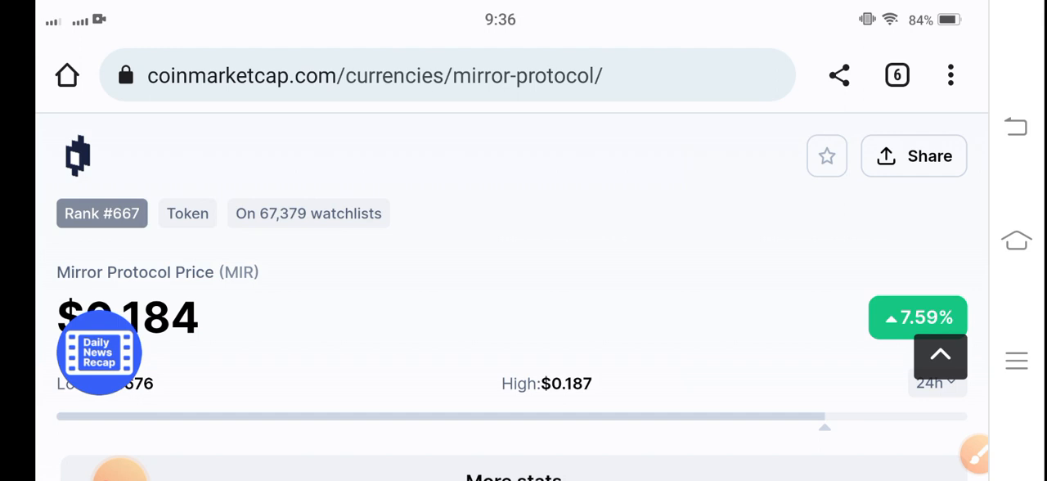
Scroll the Mirror Protocol page to bring the 7.46% 24h change badge into view.
scroll(down, 3)
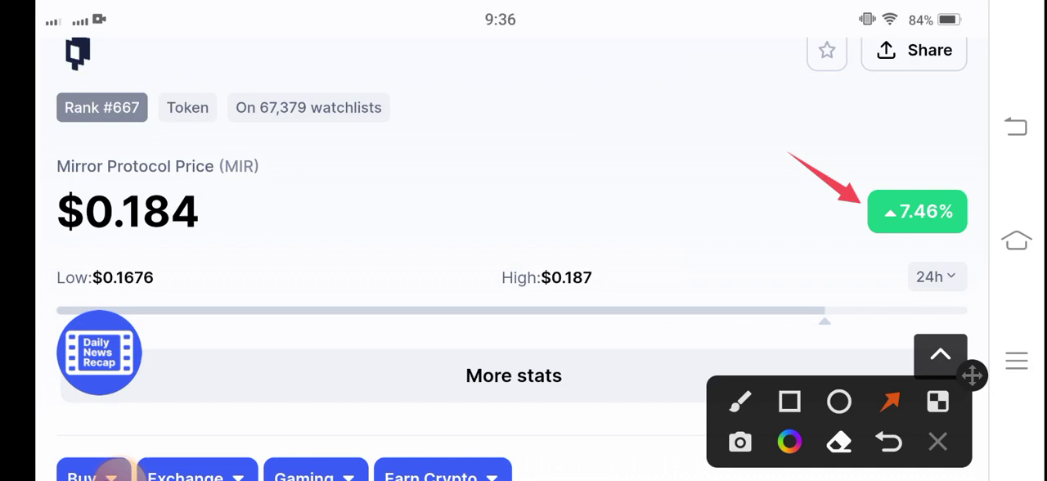
Draw a red arrow pointing up at the MIR price of $0.1839.
drag(164, 360, 134, 245)
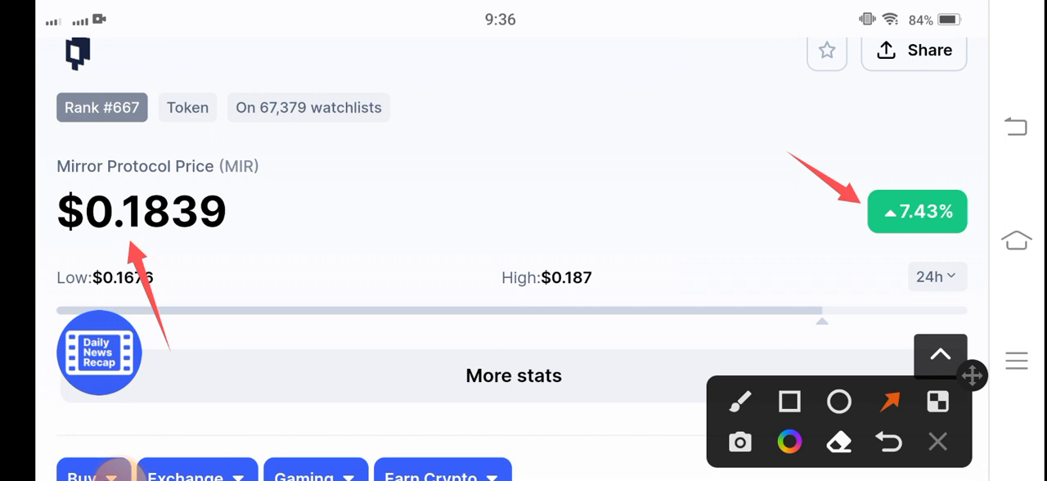
Scroll down to the More stats section showing 24h change, trading volume and market dominance.
scroll(down, 3)
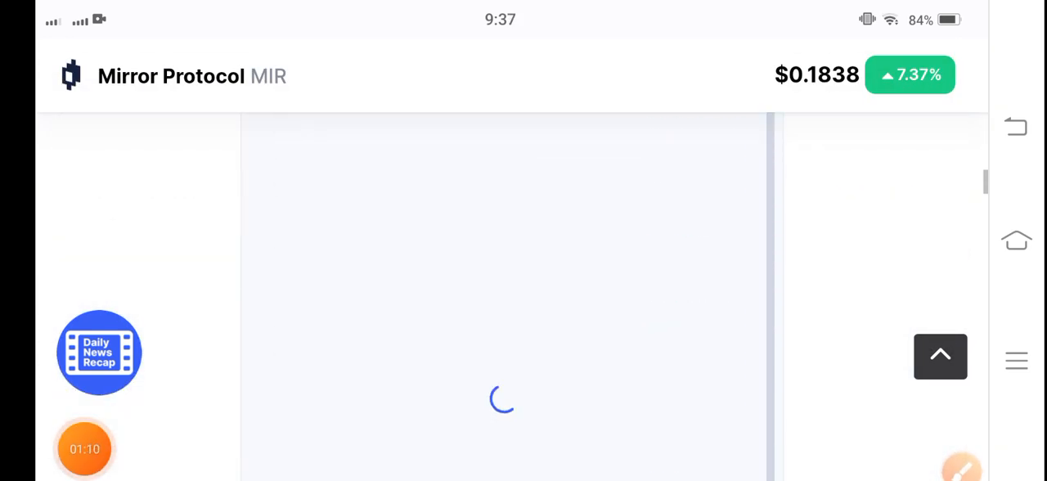
scroll(down, 3)
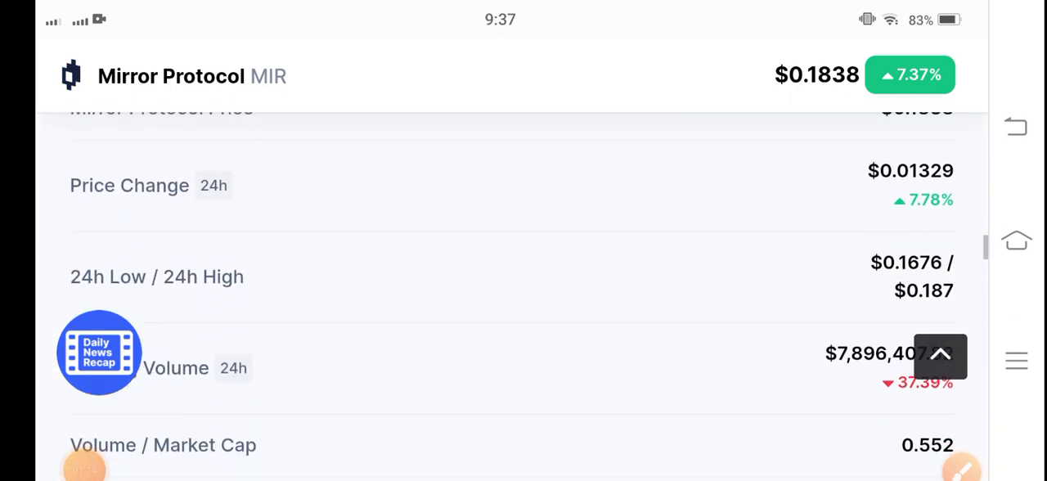
scroll(down, 3)
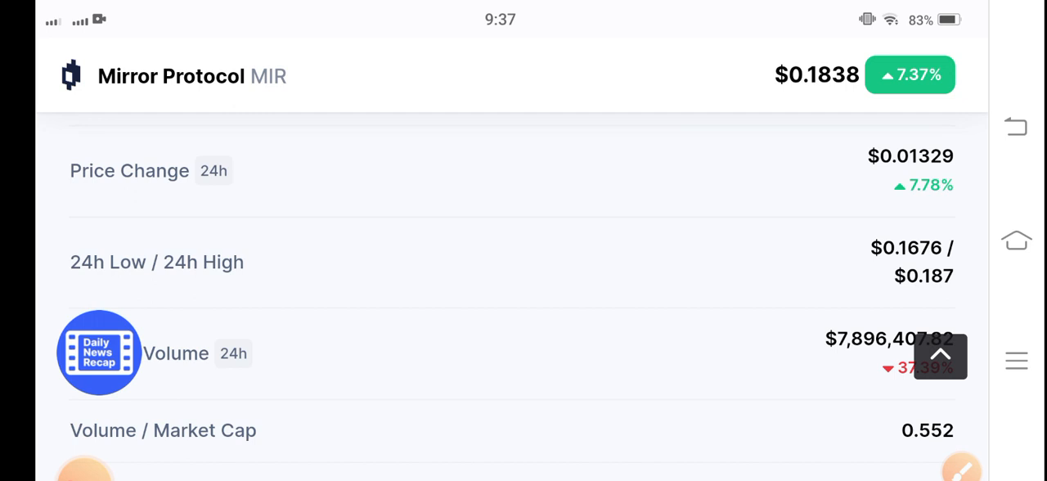
scroll(down, 3)
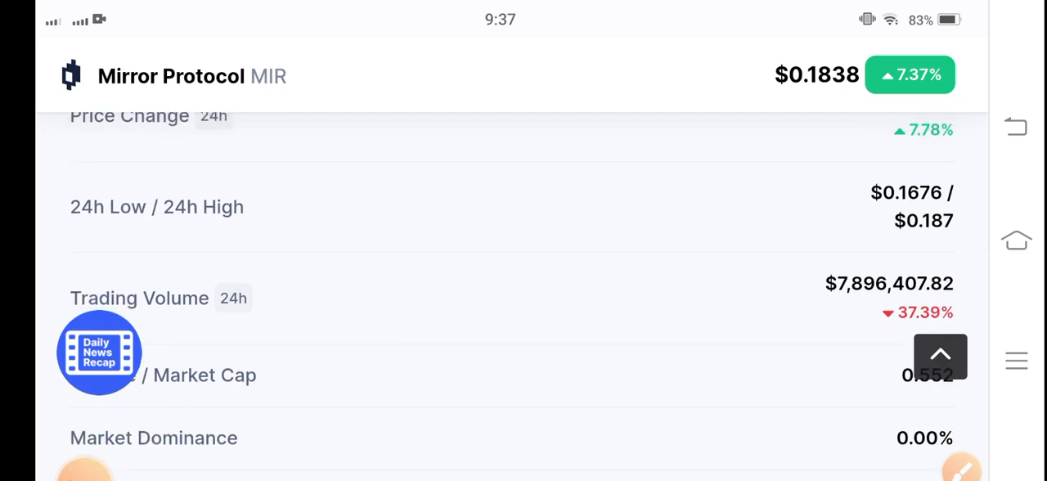